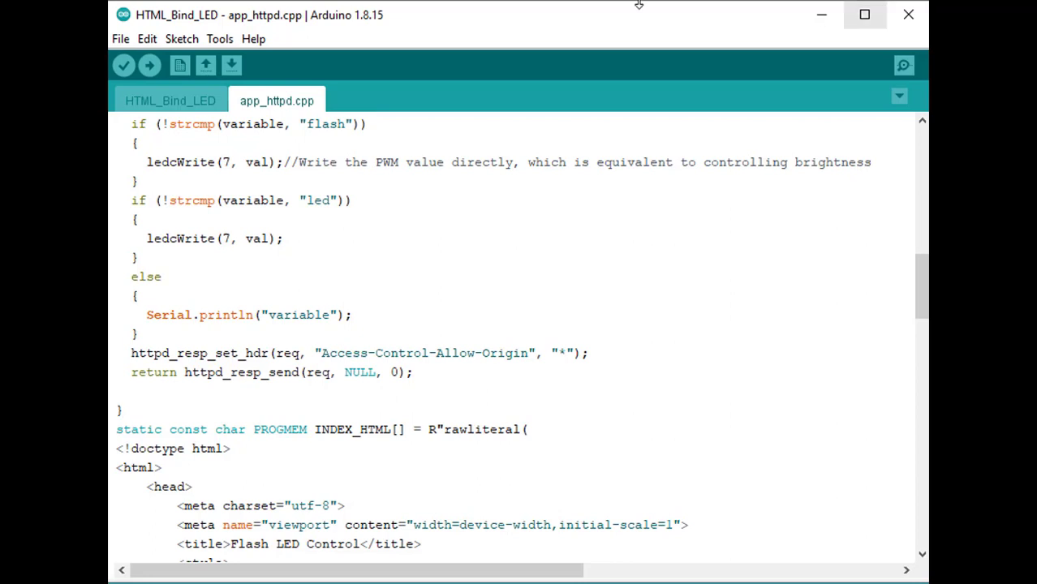
Open the Tools menu of the HTML_Bind_LED sketch.
click(219, 38)
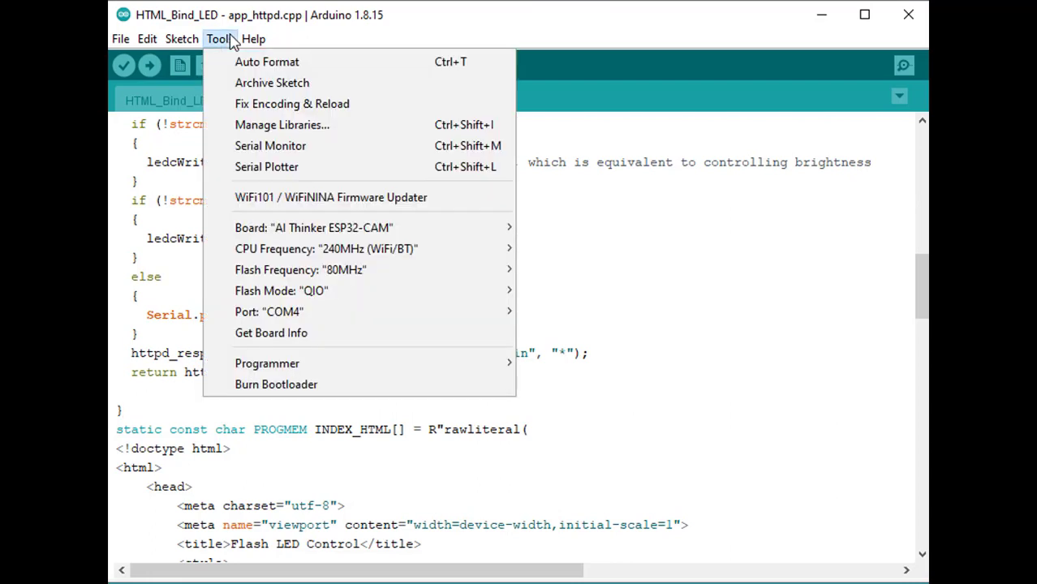
mouse_move(282, 124)
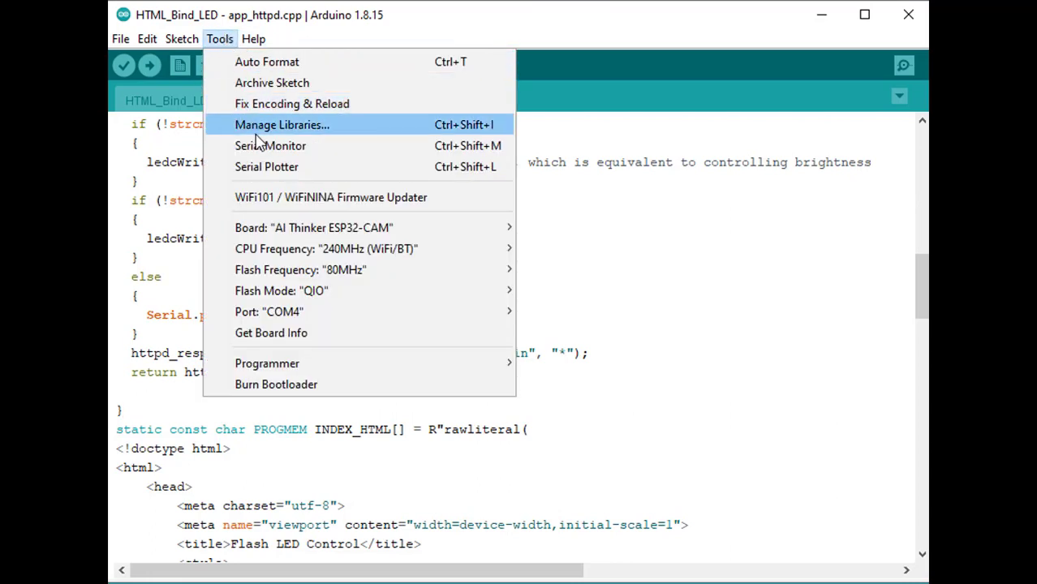
Open the Serial Monitor on COM4 at 115200 baud to view the boot output.
click(270, 146)
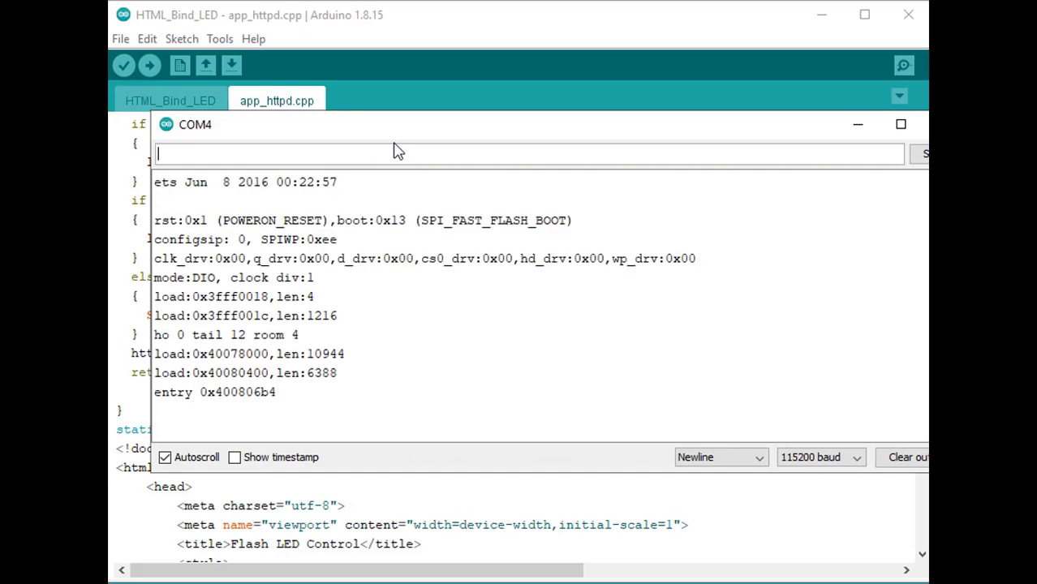
mouse_move(360, 151)
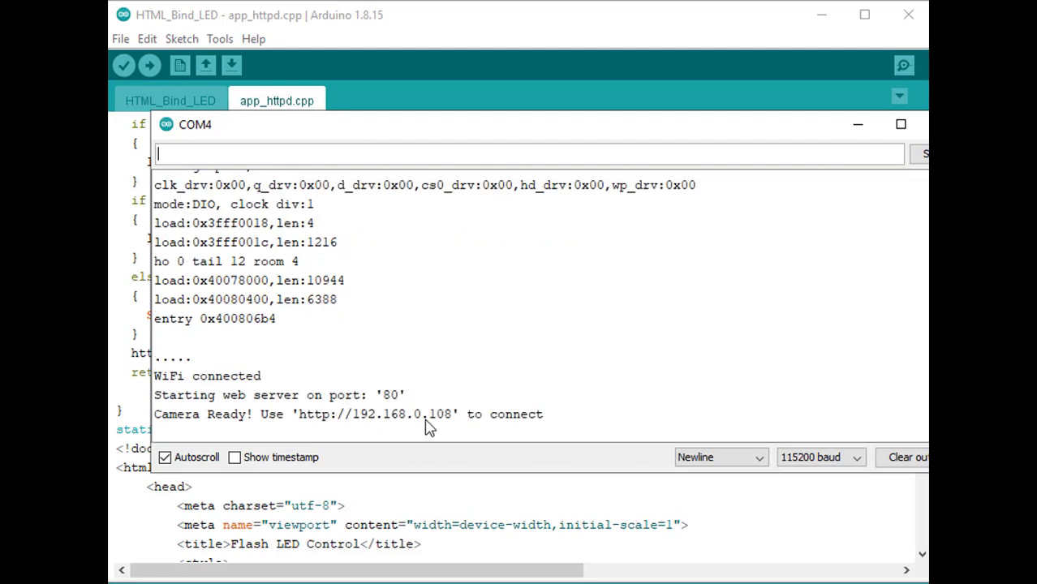
mouse_move(437, 429)
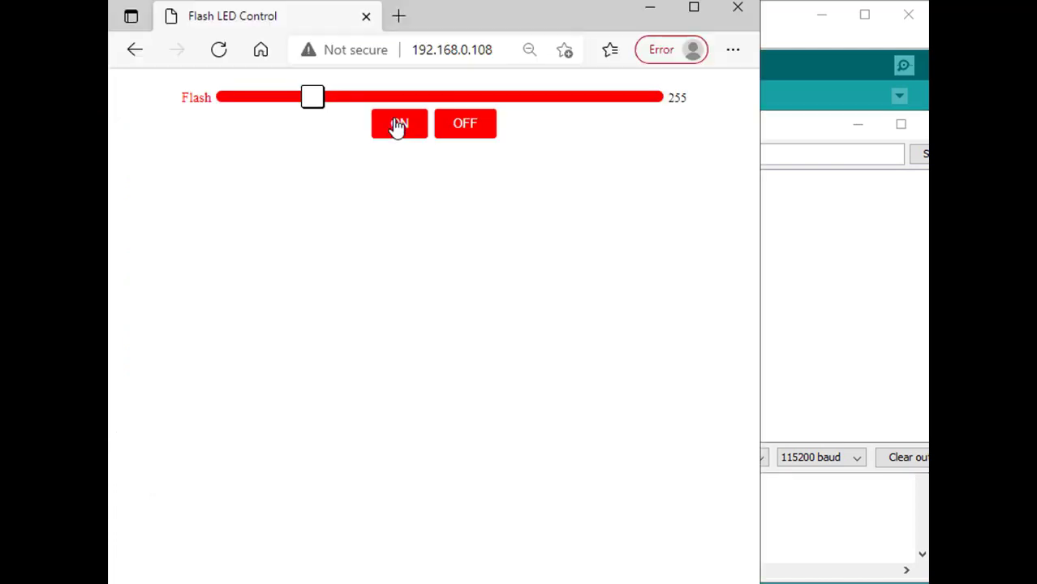
Toggle the flash LED with the ON and OFF buttons on the 192.168.0.108 page.
click(399, 123)
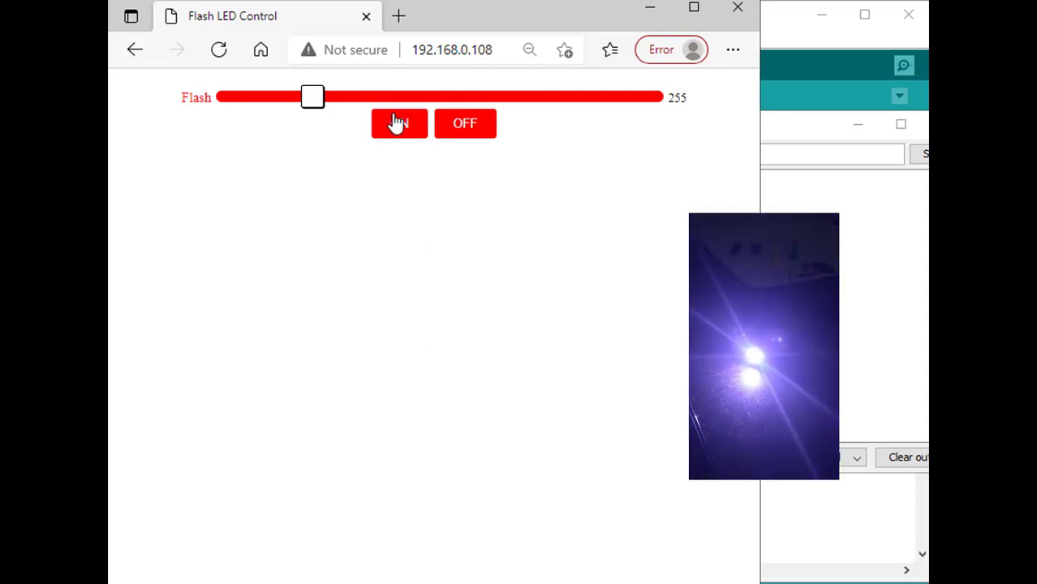
click(465, 124)
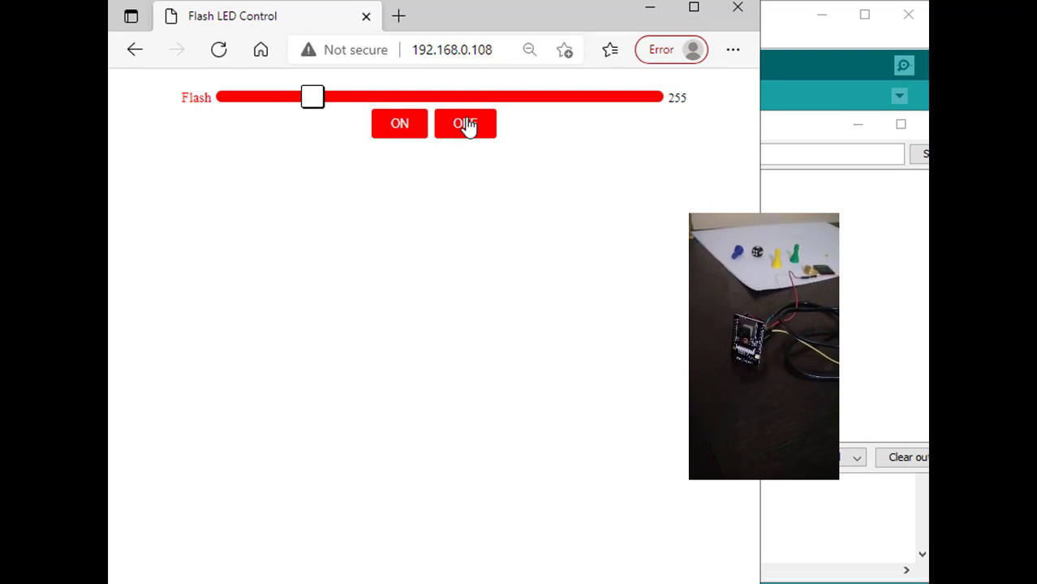
click(399, 123)
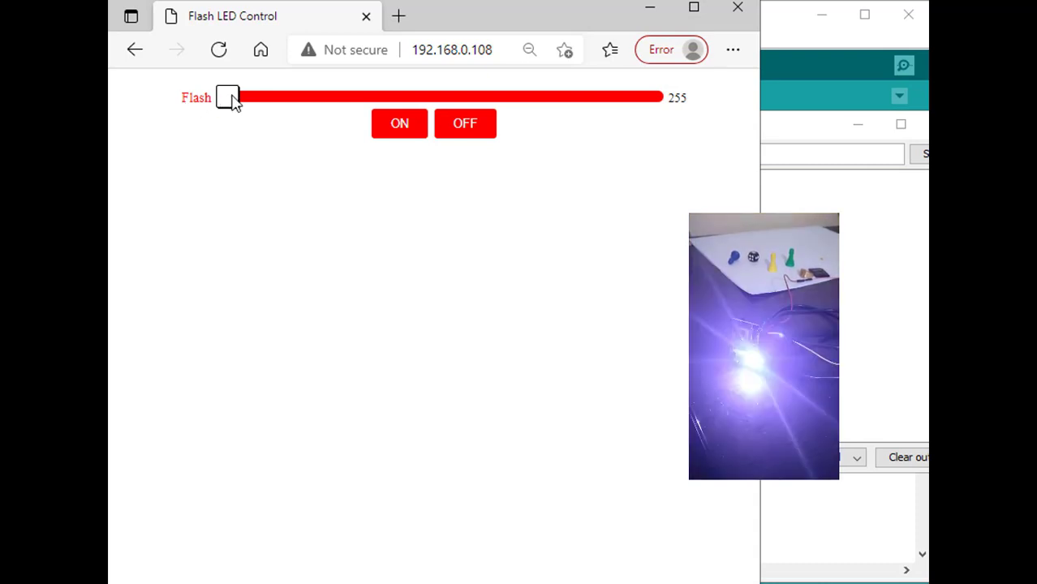
Drag the Flash brightness slider across its full range, lowest to maximum.
drag(229, 97, 246, 97)
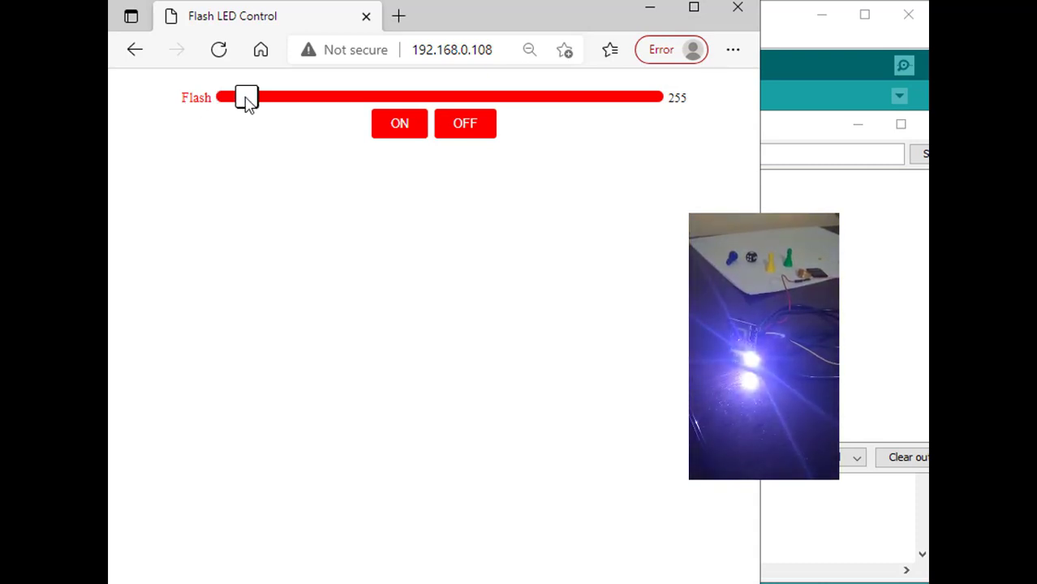
drag(246, 96, 651, 96)
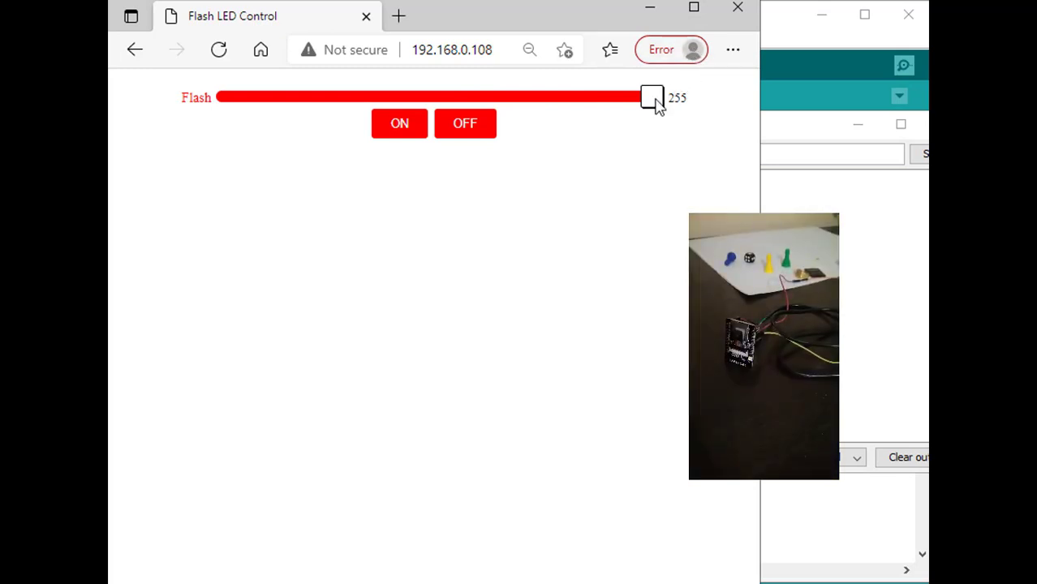
drag(654, 97, 228, 97)
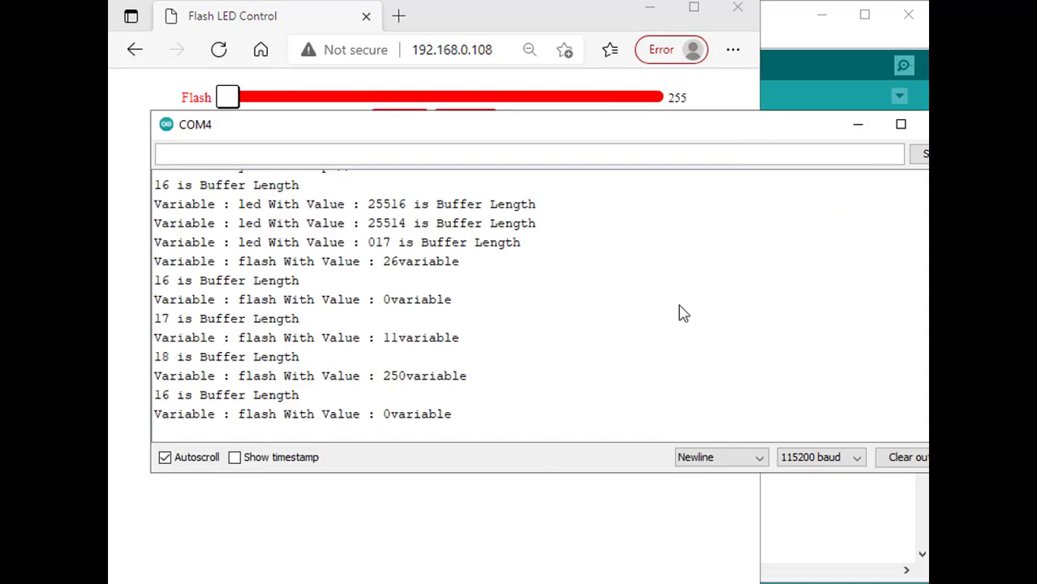
mouse_move(383, 325)
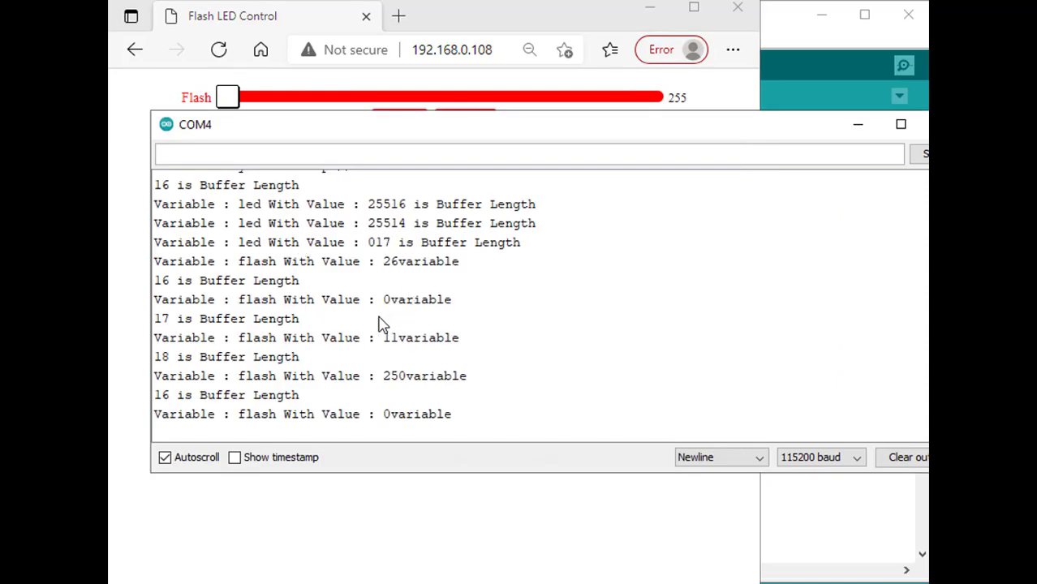
mouse_move(436, 292)
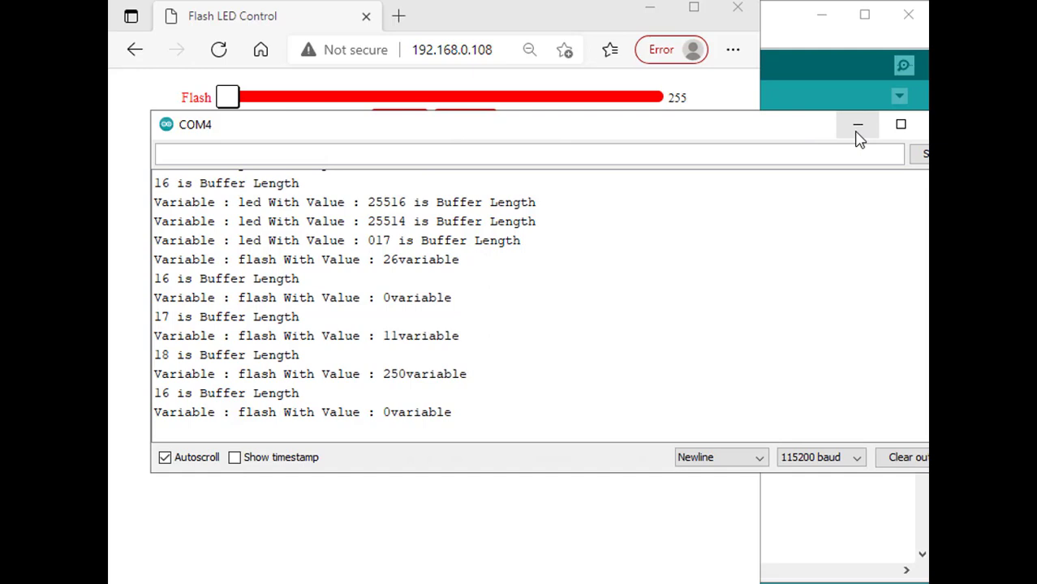
mouse_move(858, 124)
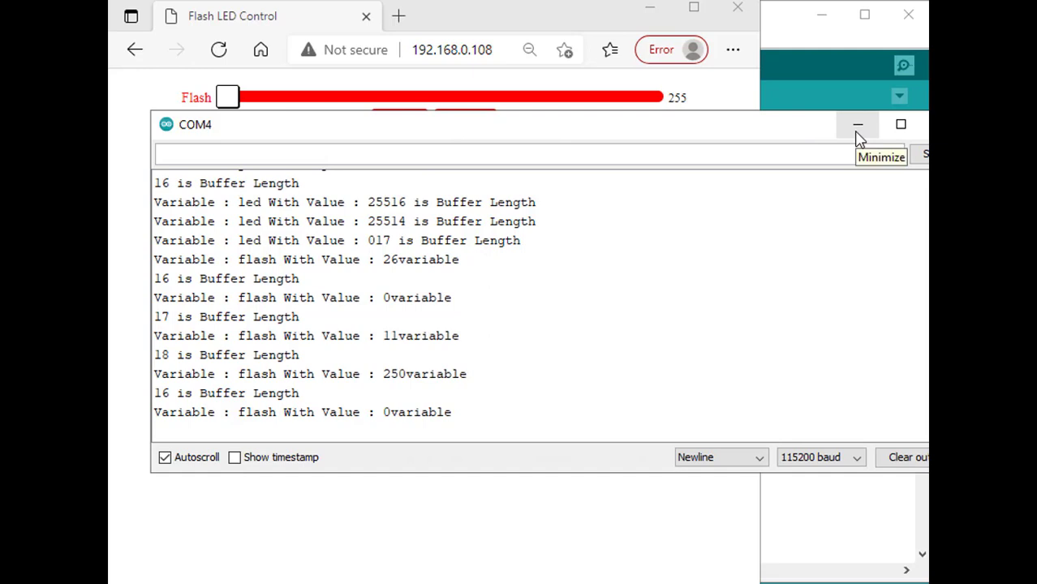